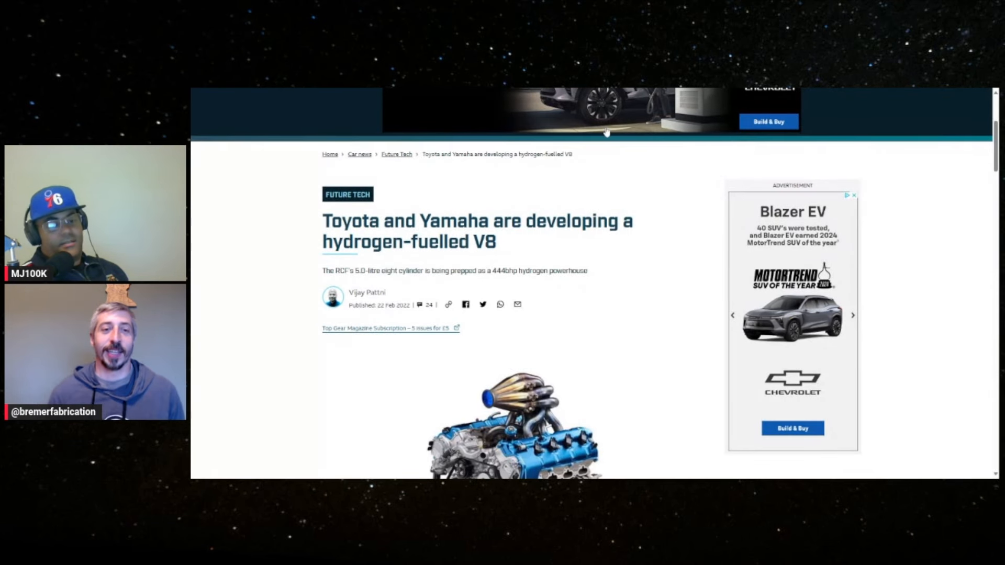
{"action": "mouse_move", "coordinate": [247, 243]}
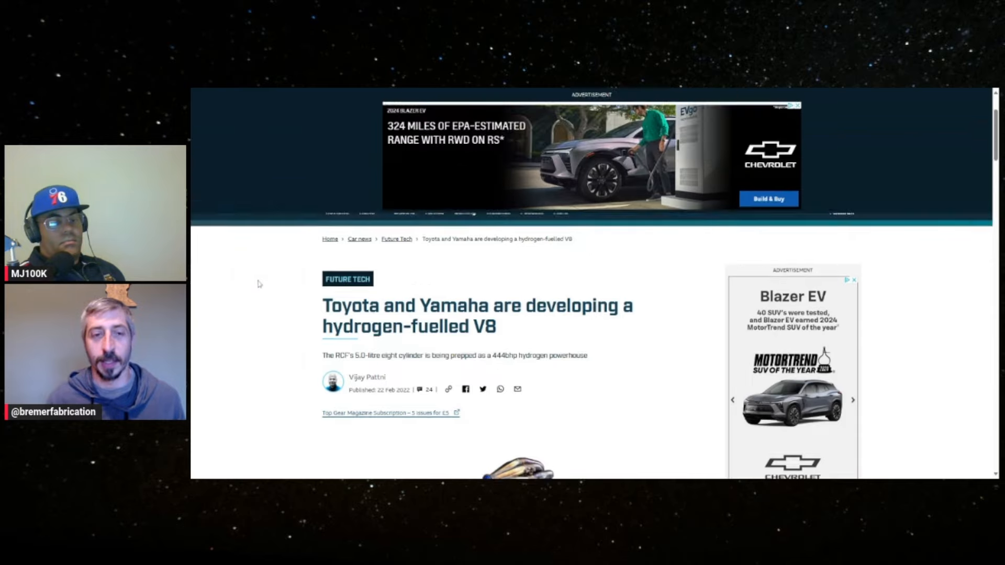
Step: Scroll past the header image to the article's body text on the hydrogen V8's development
{"action": "scroll", "scroll_direction": "down", "scroll_amount": 3}
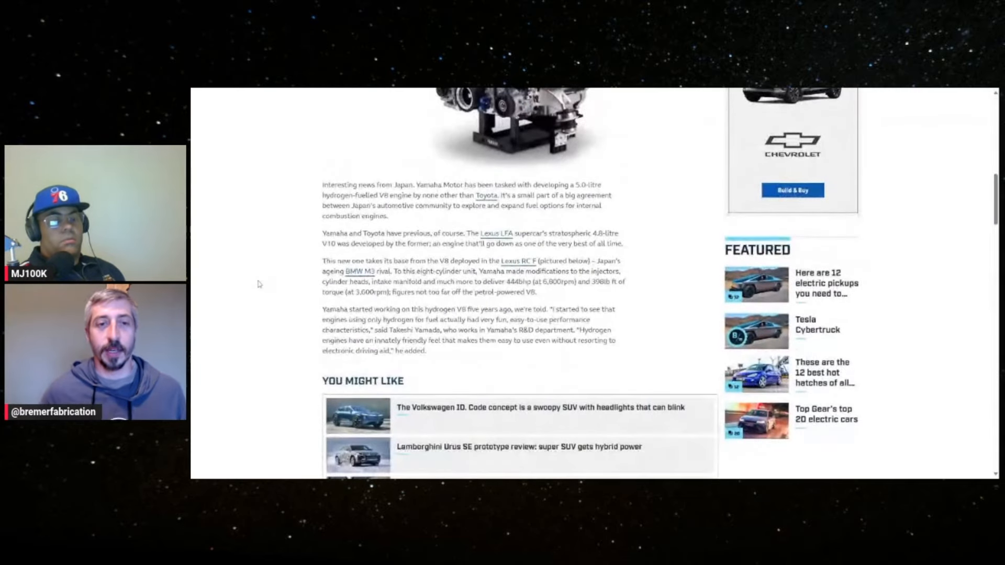
{"action": "scroll", "scroll_direction": "down", "scroll_amount": 3}
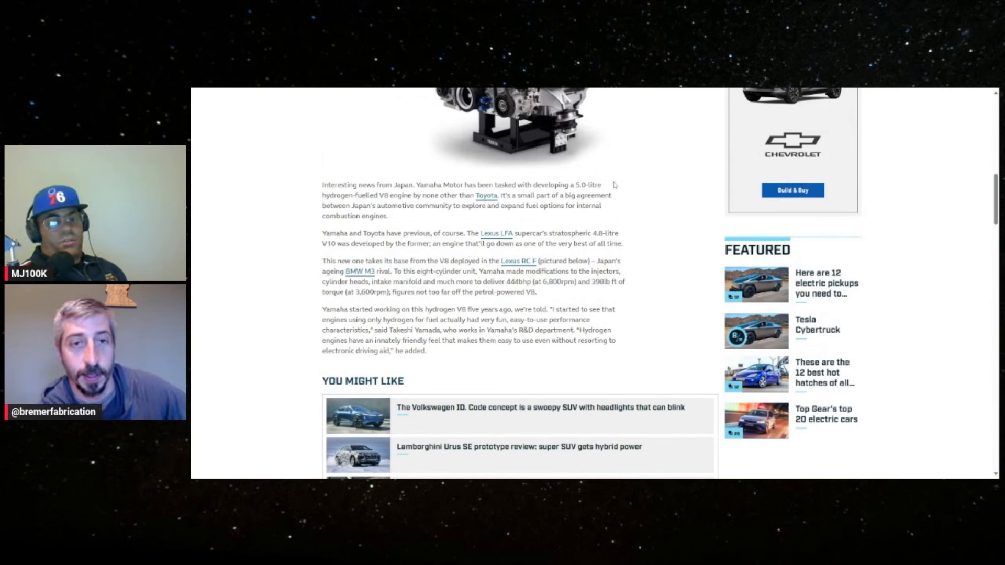
{"action": "mouse_move", "coordinate": [669, 197]}
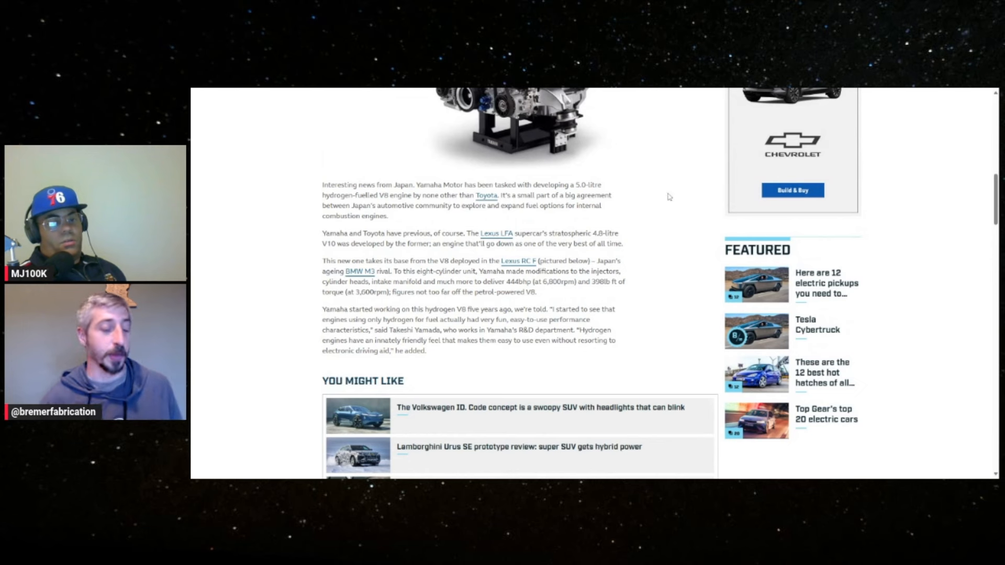
{"action": "mouse_move", "coordinate": [679, 200]}
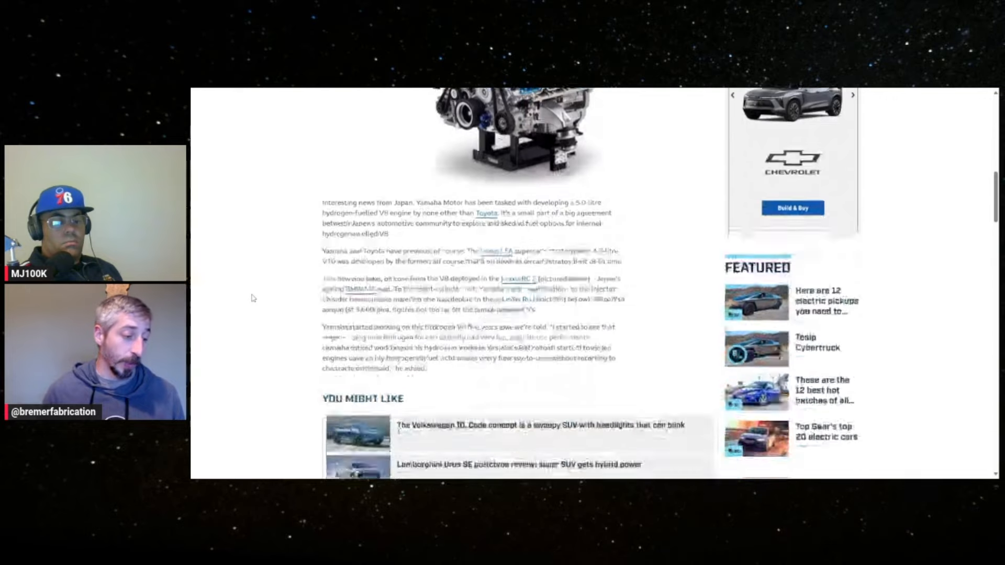
Step: Scroll further through the hydrogen V8 article before moving to the Facebook HySE video
{"action": "scroll", "scroll_direction": "down", "scroll_amount": 3}
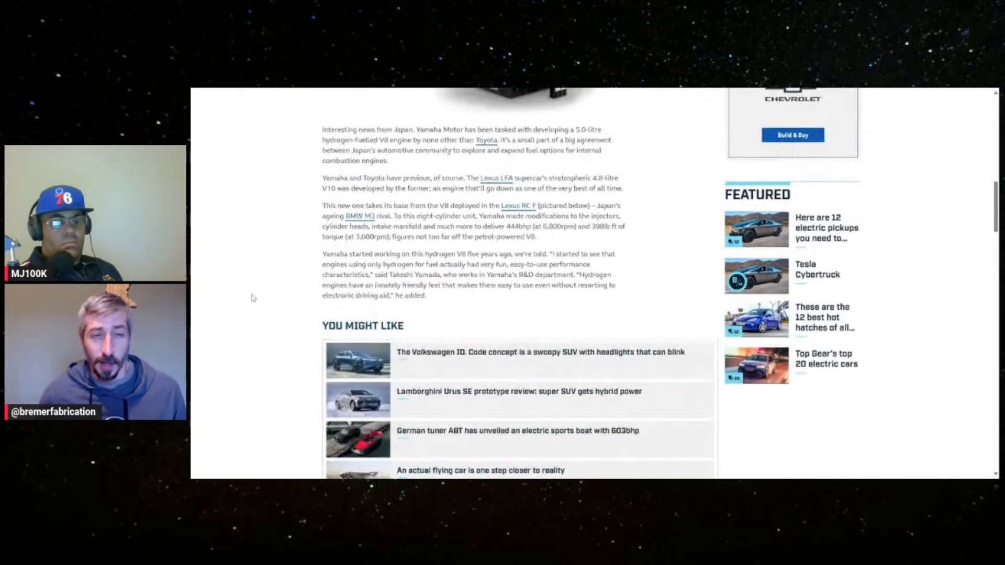
{"action": "scroll", "scroll_direction": "down", "scroll_amount": 3}
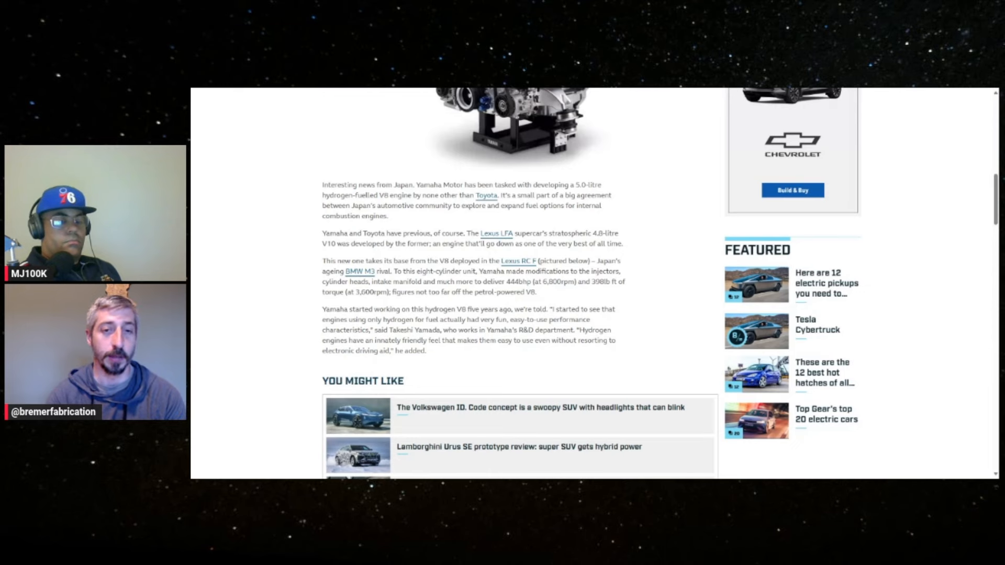
{"action": "scroll", "scroll_direction": "down", "scroll_amount": 3}
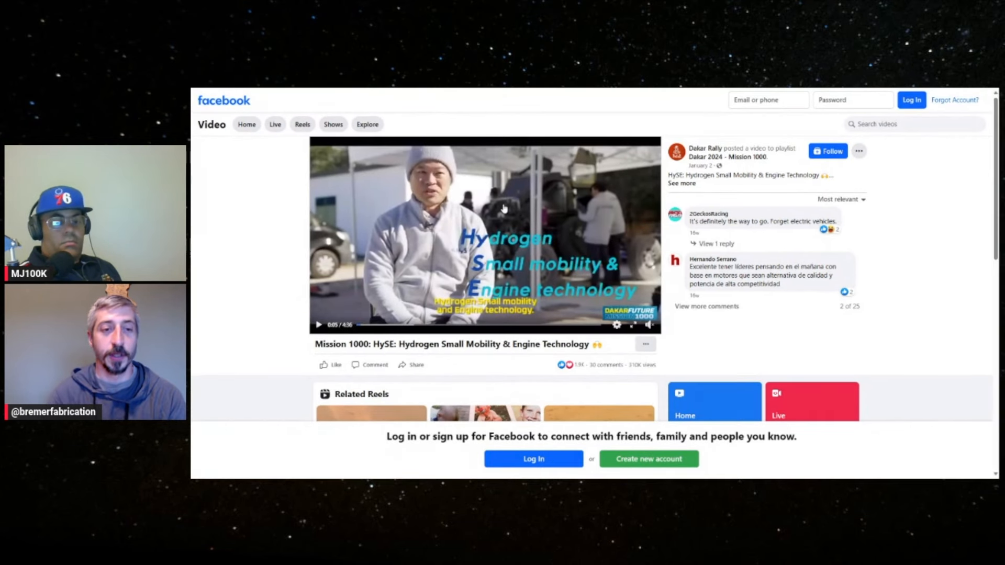
Step: Browse the Related Videos list, then start playback of the Mission 1000 HySE video
{"action": "scroll", "scroll_direction": "down", "scroll_amount": 3}
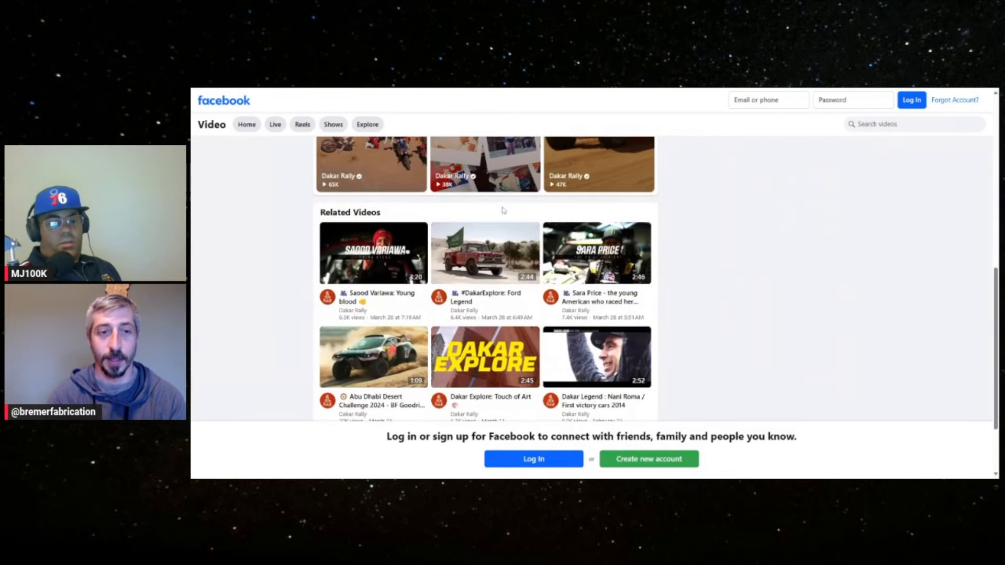
{"action": "scroll", "scroll_direction": "down", "scroll_amount": 3}
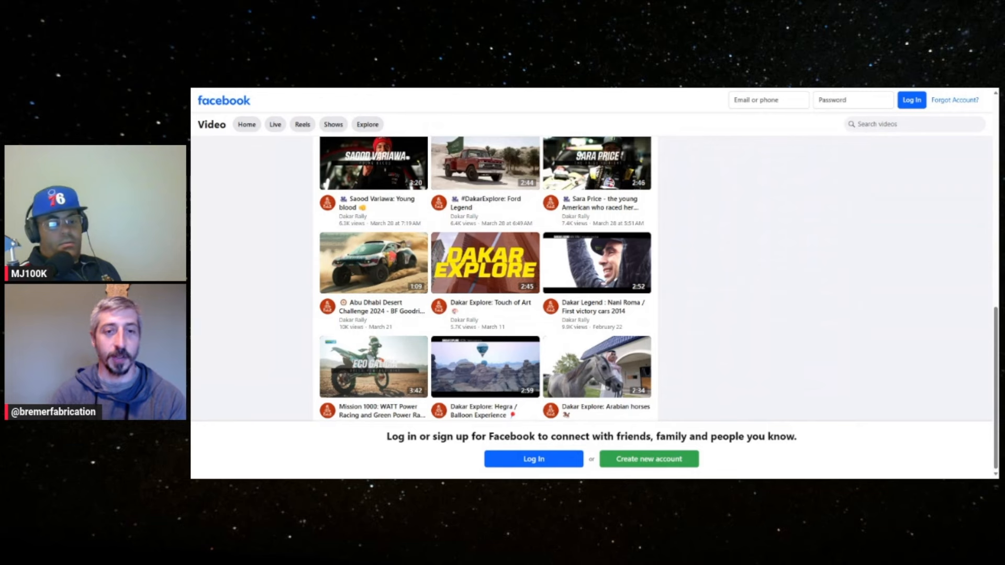
{"action": "left_click", "coordinate": [373, 365]}
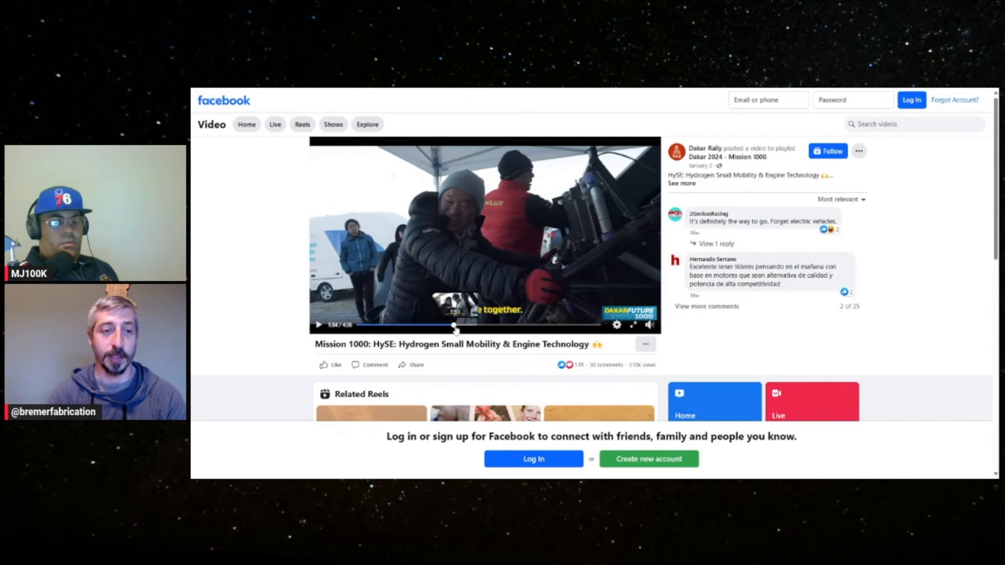
Step: Drag the playhead forward to about 2:29, reaching the off-road driving footage
{"action": "left_click_drag", "start_coordinate": [454, 328], "coordinate": [489, 328]}
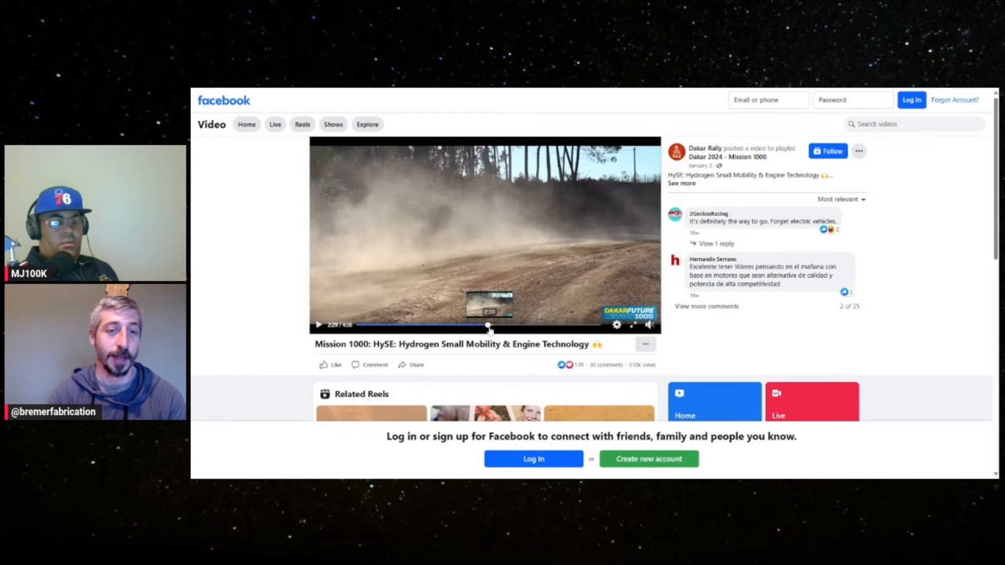
{"action": "mouse_move", "coordinate": [474, 91]}
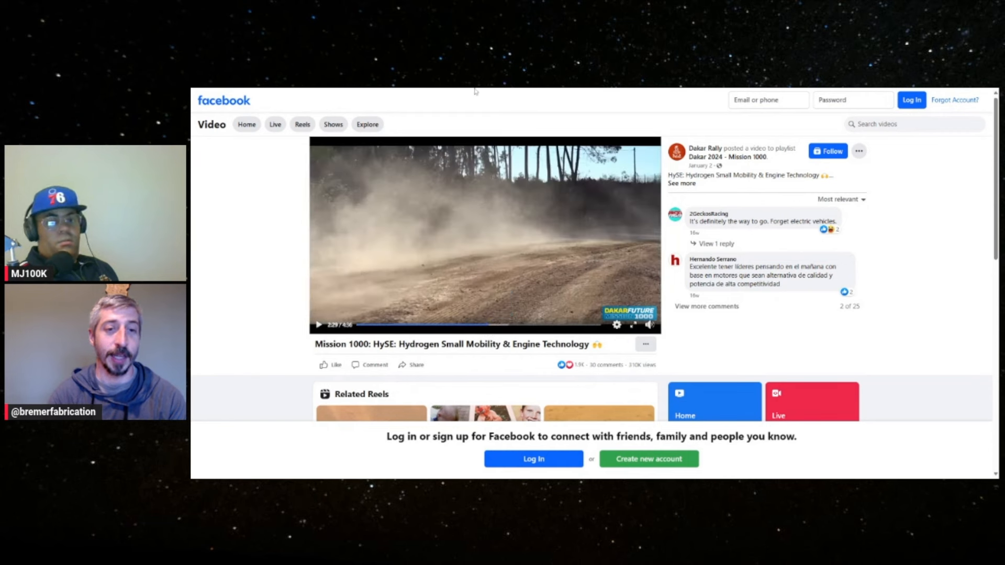